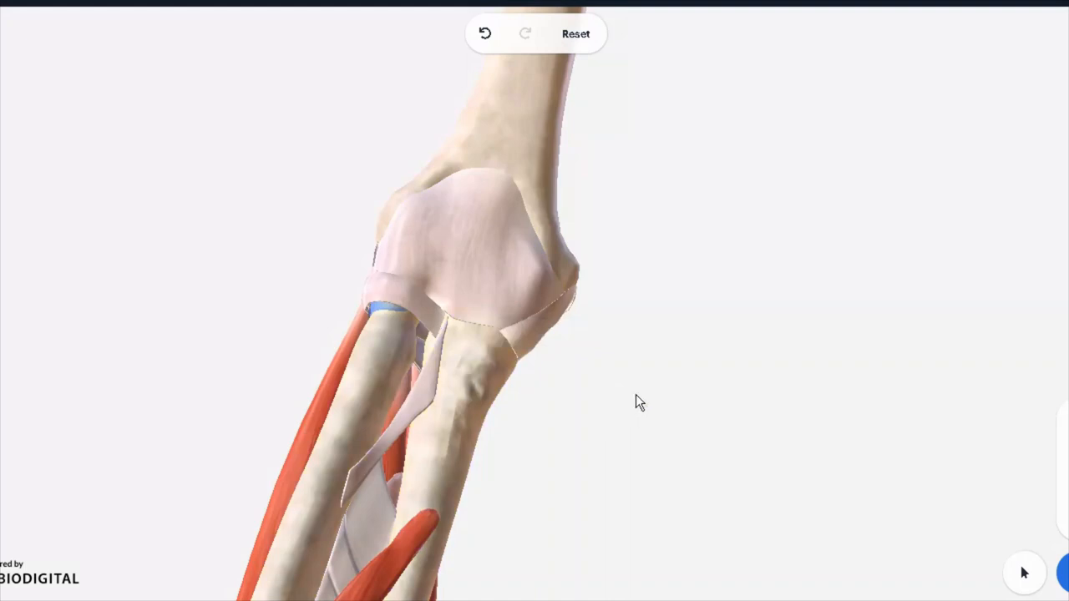
{"action": "mouse_move", "coordinate": [382, 410]}
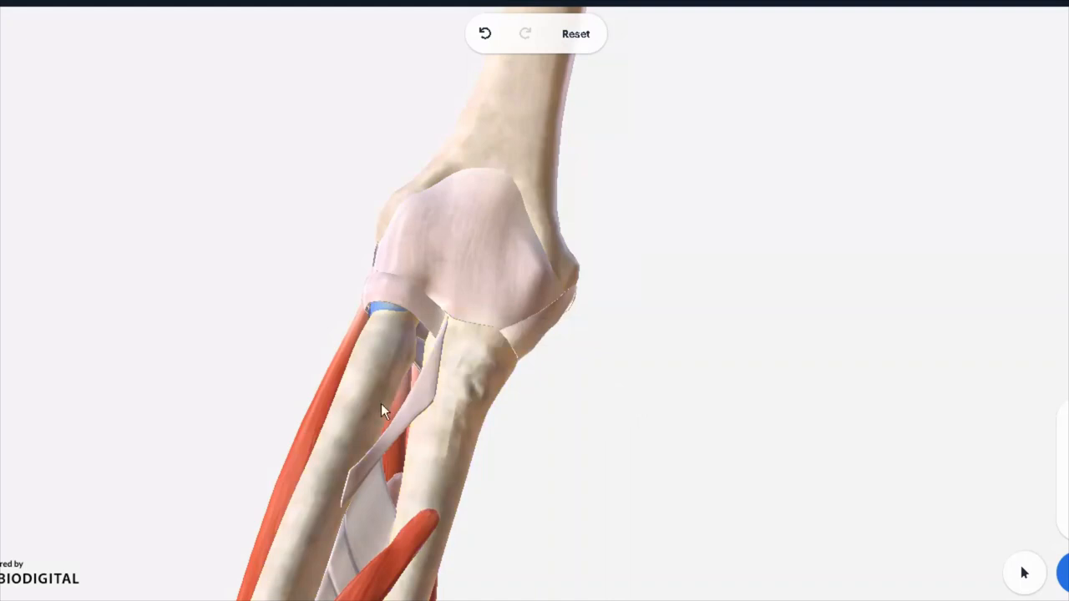
- Label the right elbow joint capsule and orbit the elbow to show its back and sides
{"action": "left_click_drag", "start_coordinate": [381, 410], "coordinate": [358, 387]}
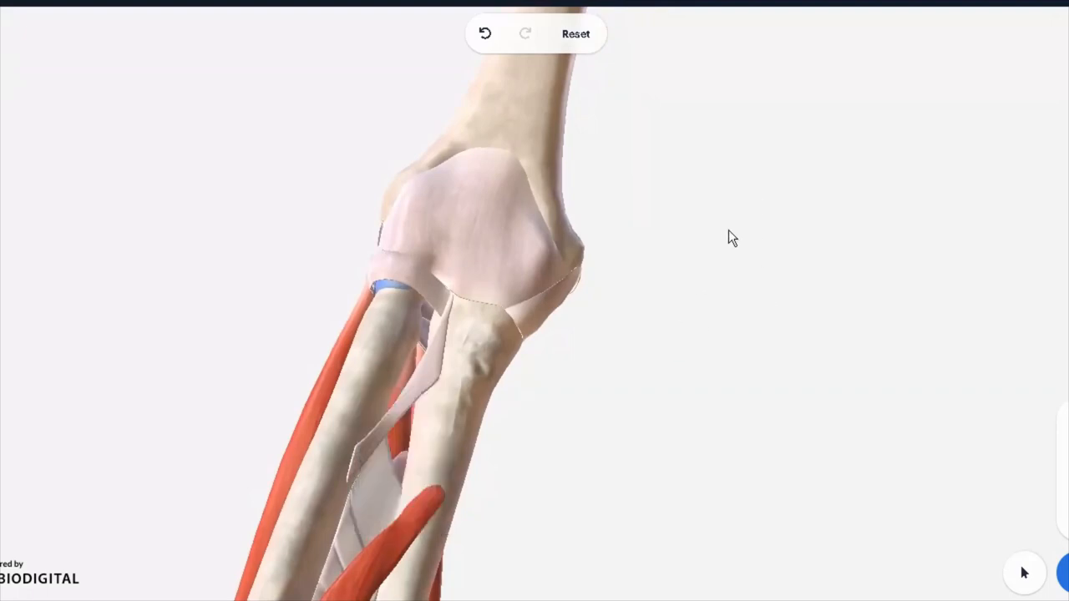
{"action": "mouse_move", "coordinate": [598, 306]}
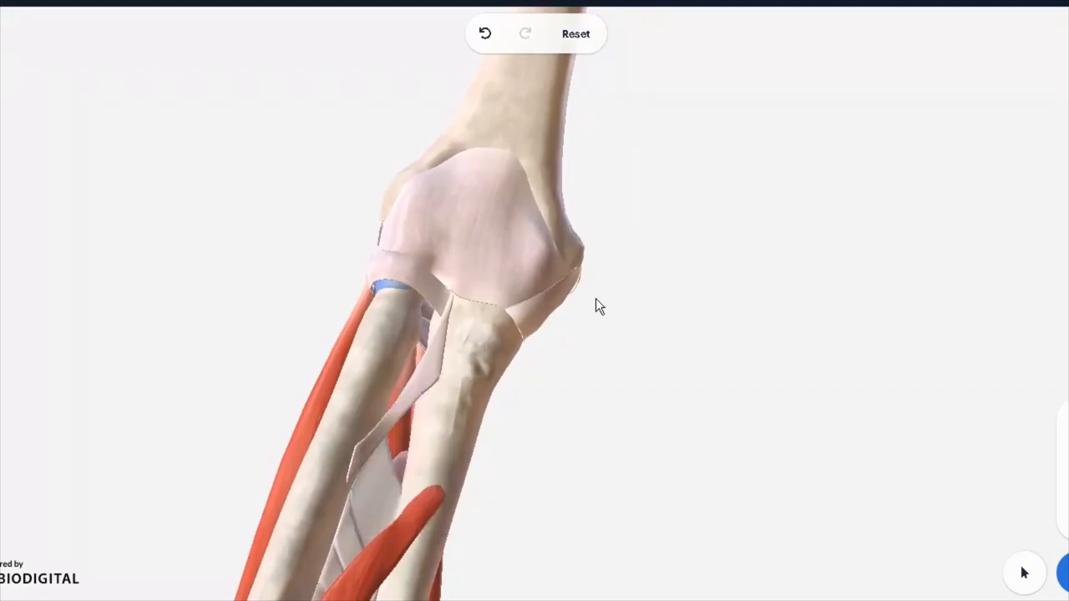
{"action": "mouse_move", "coordinate": [409, 332]}
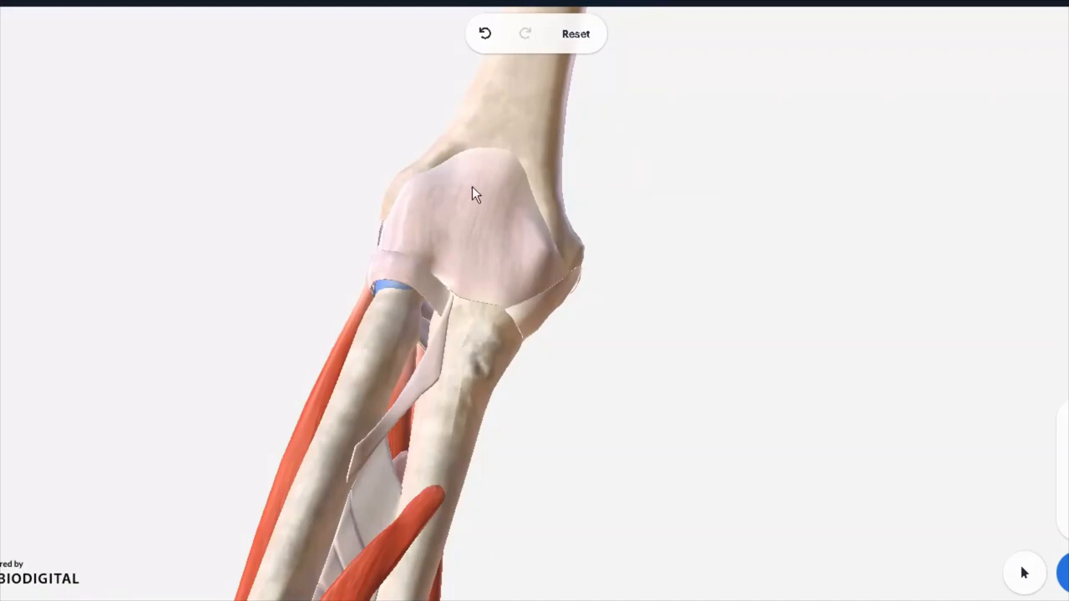
{"action": "mouse_move", "coordinate": [461, 165]}
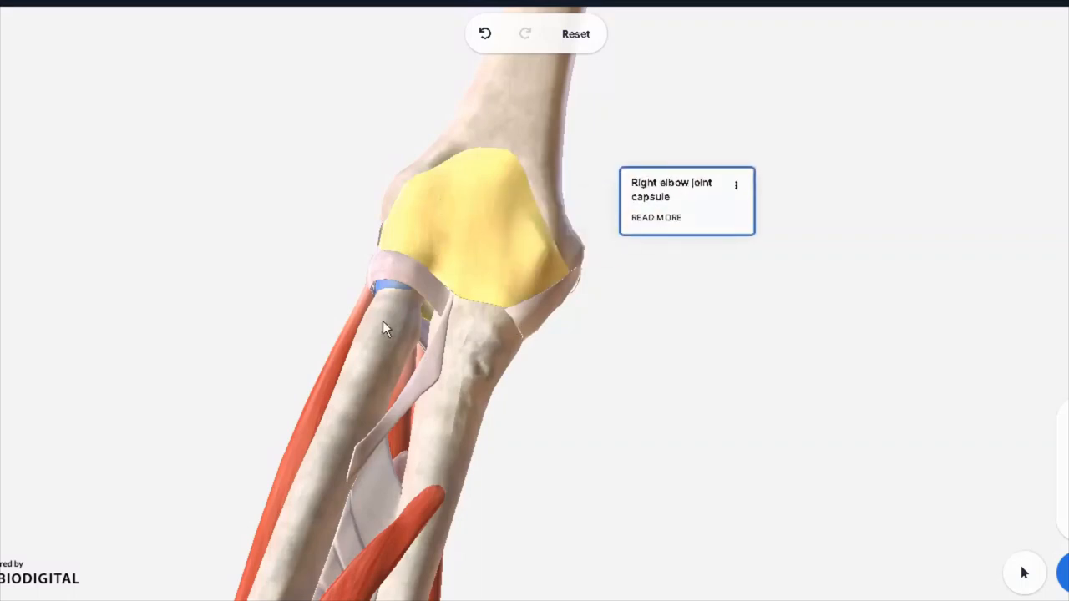
{"action": "left_click_drag", "start_coordinate": [384, 325], "coordinate": [446, 405]}
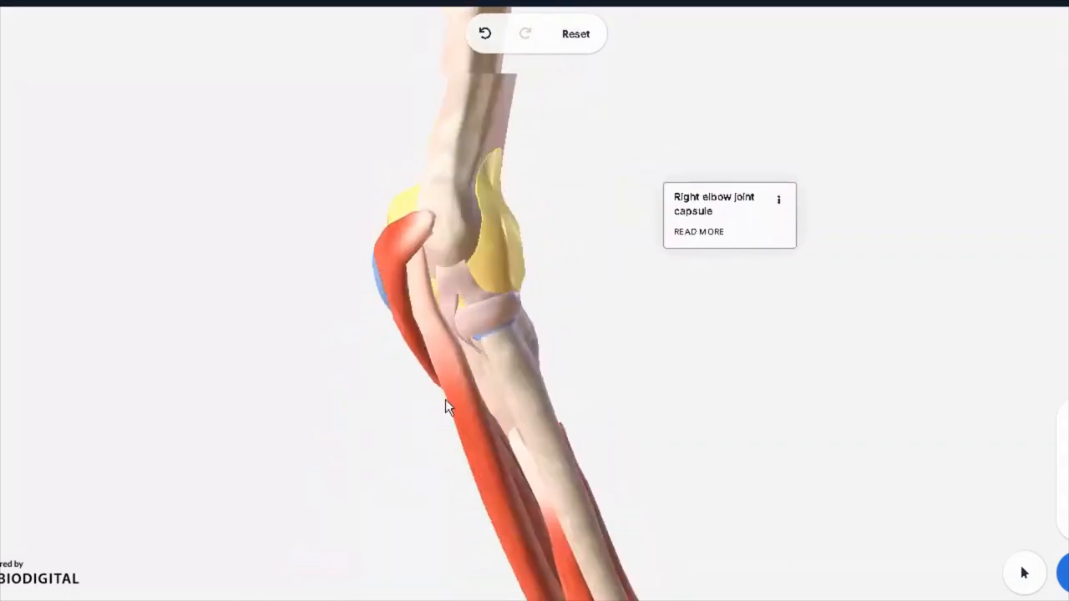
{"action": "left_click_drag", "start_coordinate": [447, 405], "coordinate": [629, 384]}
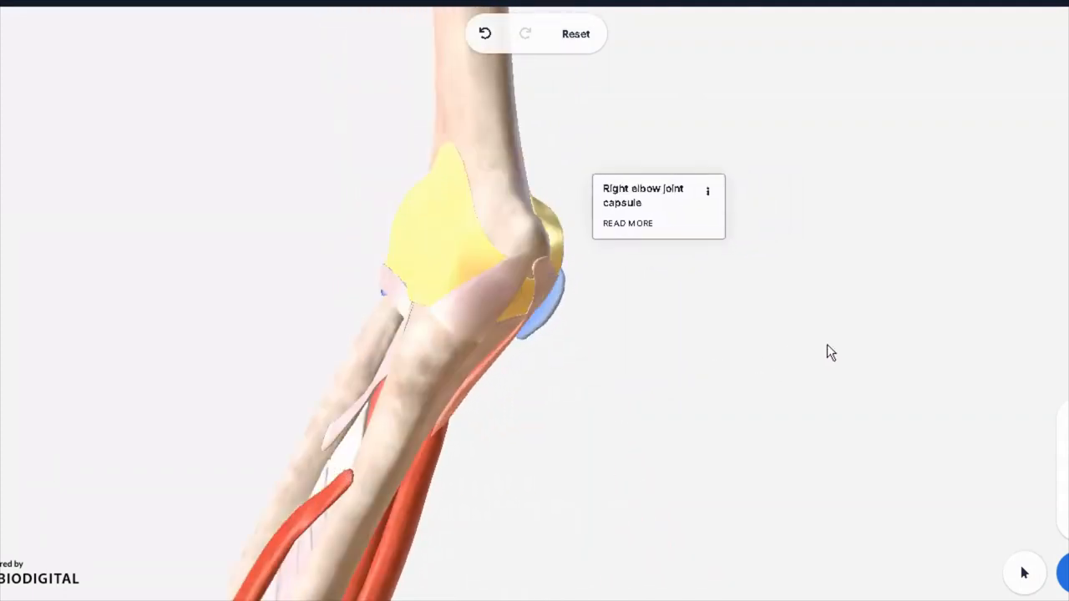
{"action": "left_click_drag", "start_coordinate": [831, 351], "coordinate": [468, 276]}
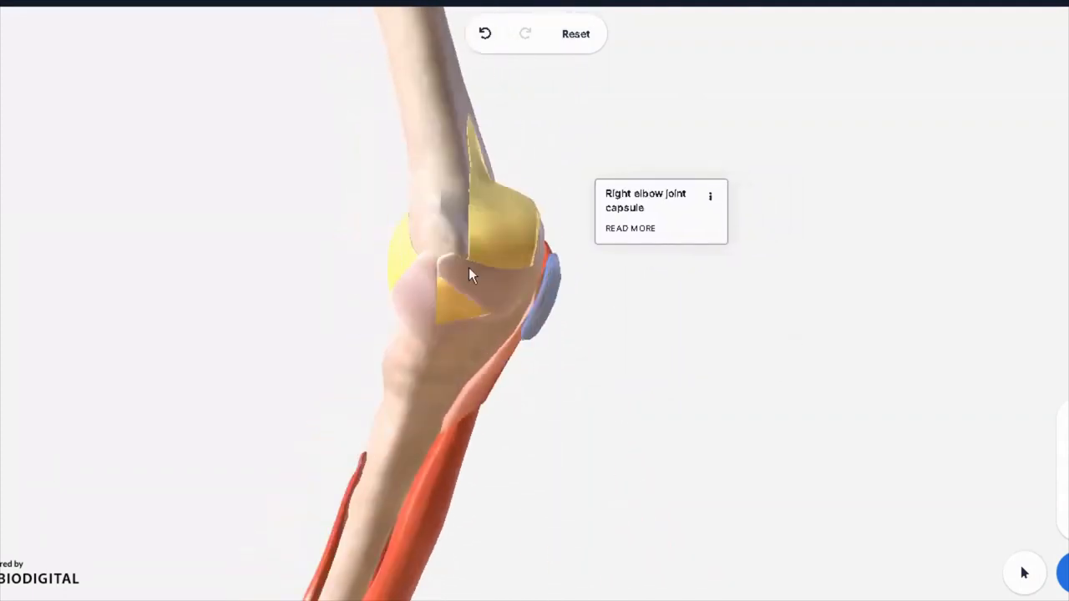
{"action": "left_click_drag", "start_coordinate": [472, 275], "coordinate": [597, 348]}
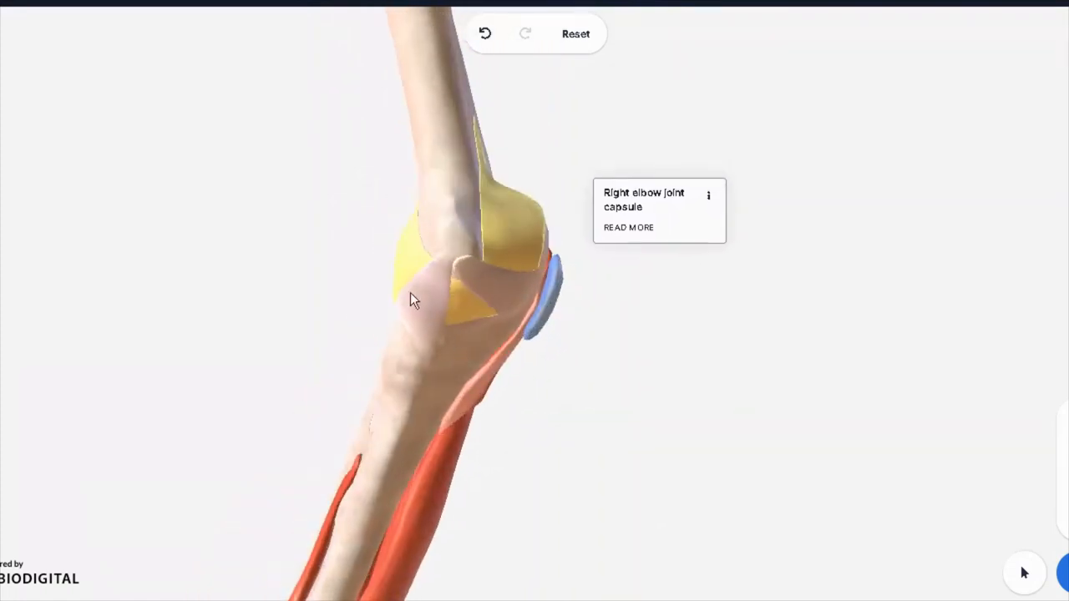
{"action": "left_click", "coordinate": [418, 309]}
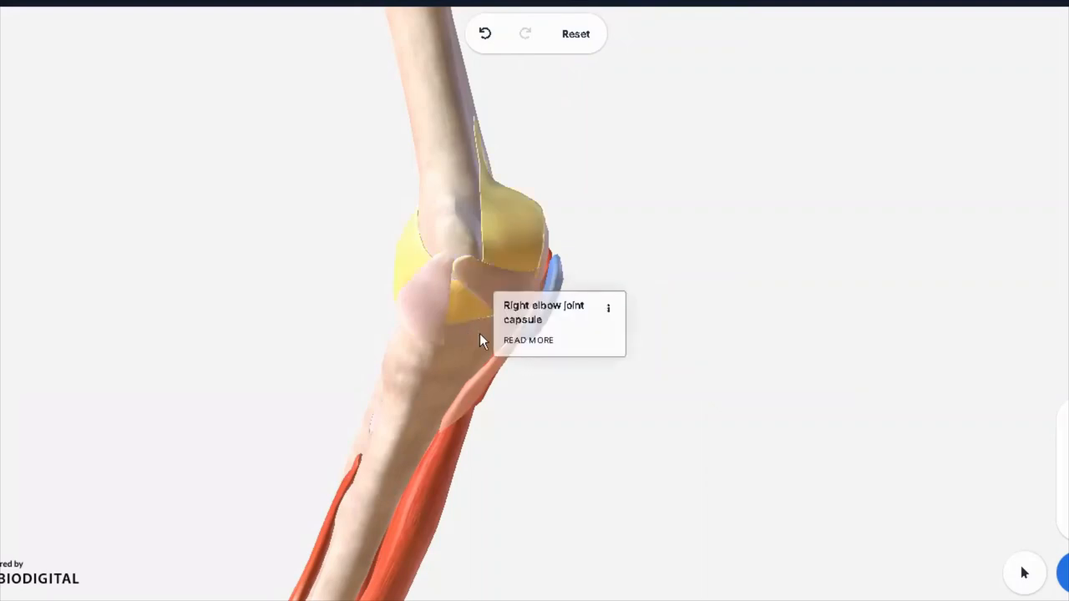
{"action": "left_click_drag", "start_coordinate": [480, 339], "coordinate": [480, 240]}
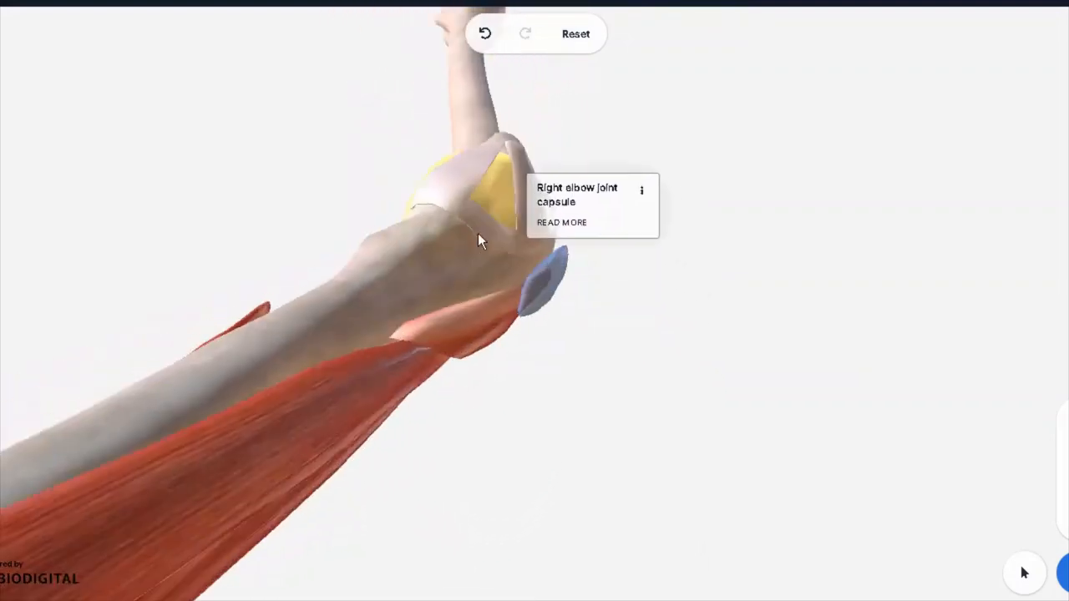
{"action": "left_click_drag", "start_coordinate": [480, 240], "coordinate": [469, 269]}
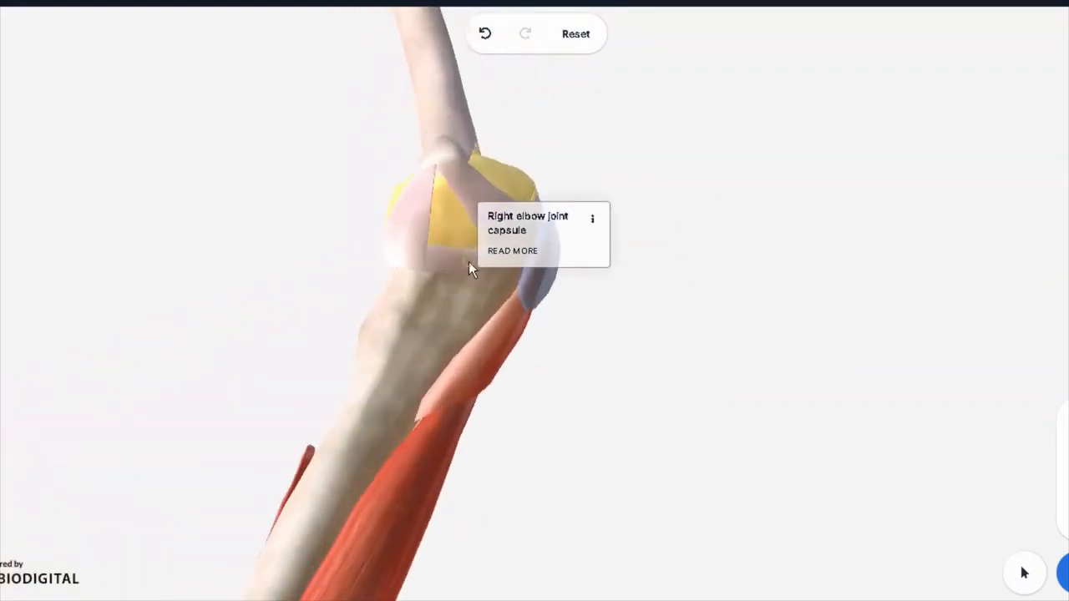
- Label the right transverse part of the ulnar collateral ligament, viewed from the inner elbow
{"action": "left_click", "coordinate": [418, 188]}
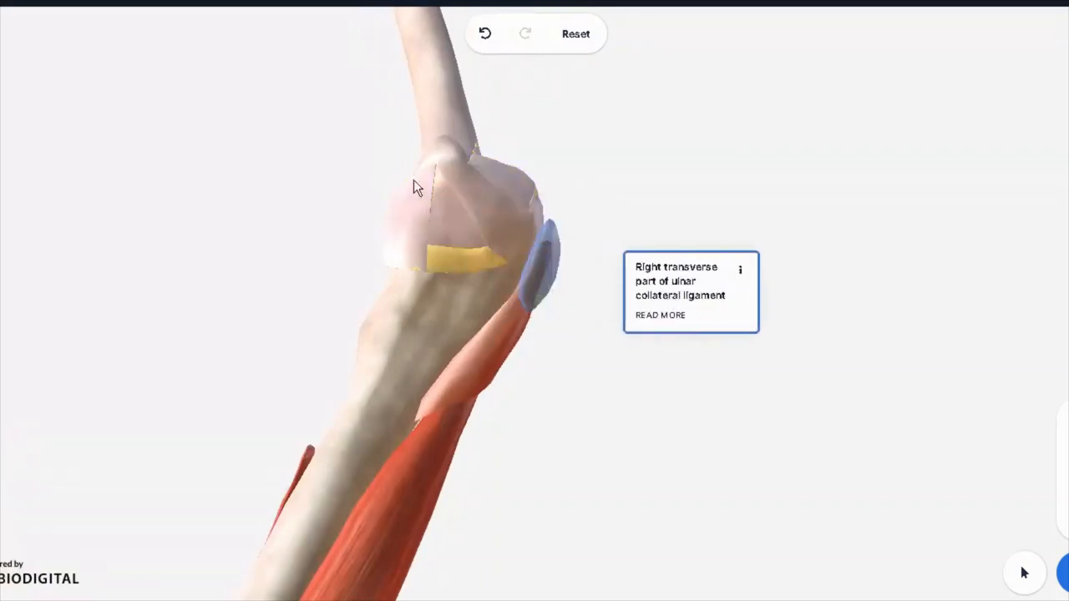
{"action": "left_click_drag", "start_coordinate": [417, 188], "coordinate": [472, 384]}
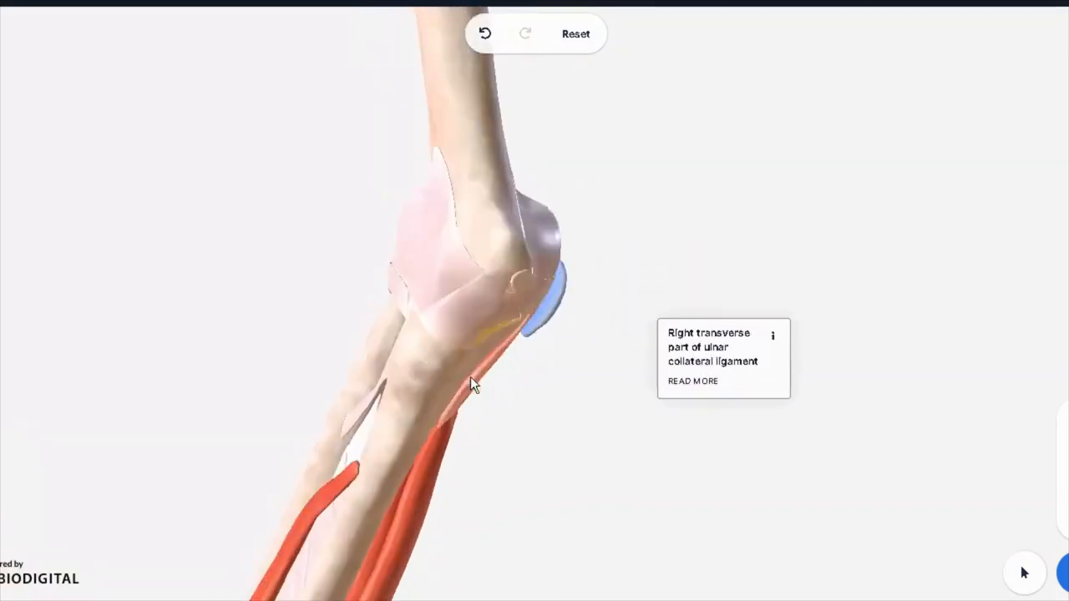
{"action": "left_click_drag", "start_coordinate": [472, 384], "coordinate": [432, 368]}
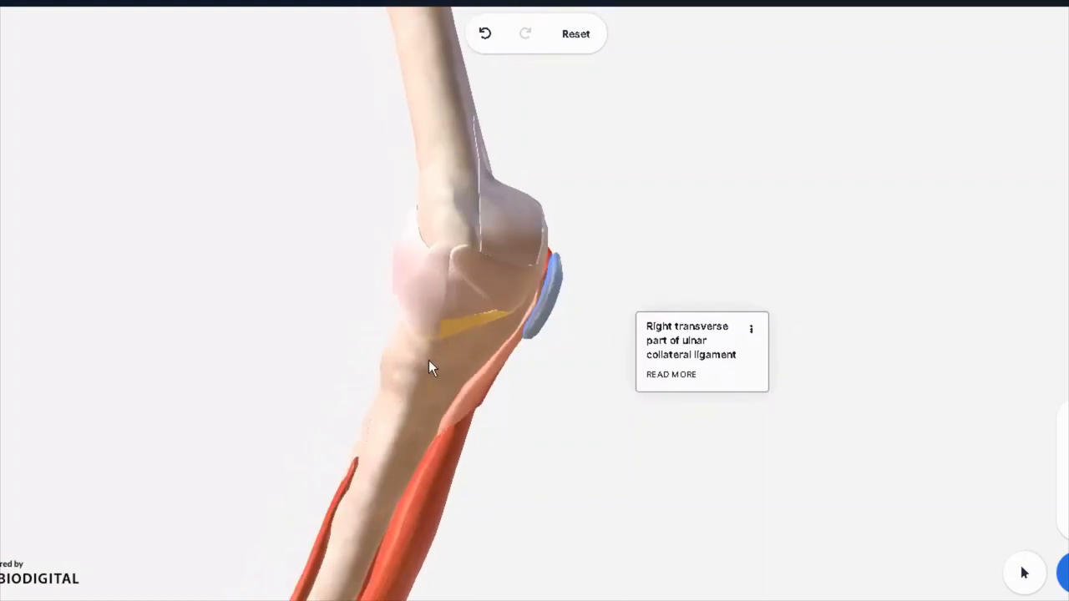
{"action": "left_click_drag", "start_coordinate": [433, 367], "coordinate": [466, 366]}
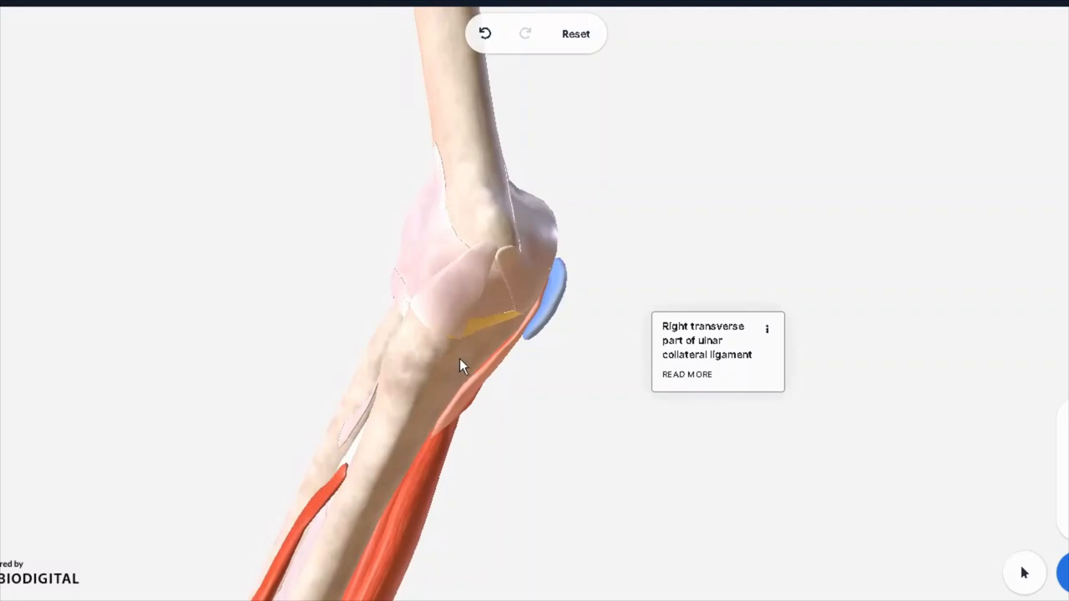
{"action": "left_click_drag", "start_coordinate": [463, 368], "coordinate": [463, 384]}
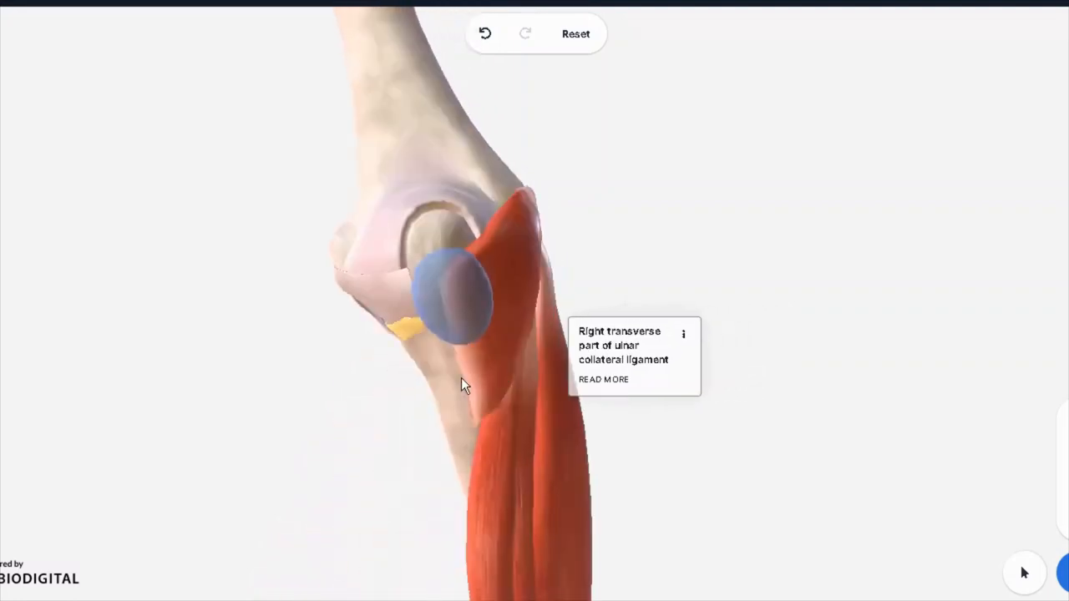
- Identify the right subcutaneous olecranon bursa, turn the elbow side-on, and hide the bursa
{"action": "left_click", "coordinate": [455, 288]}
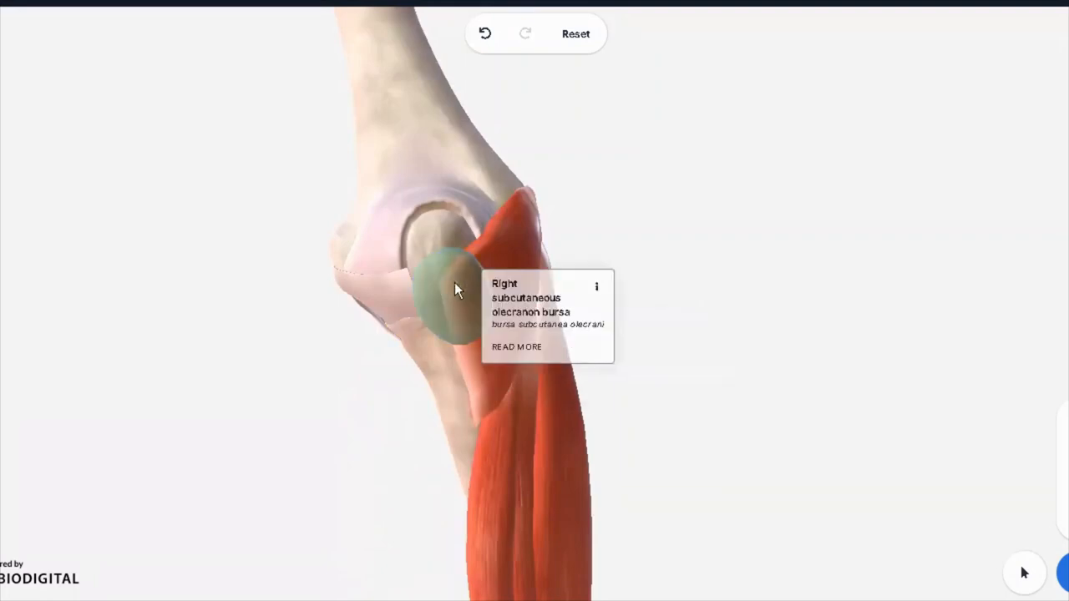
{"action": "left_click", "coordinate": [516, 346]}
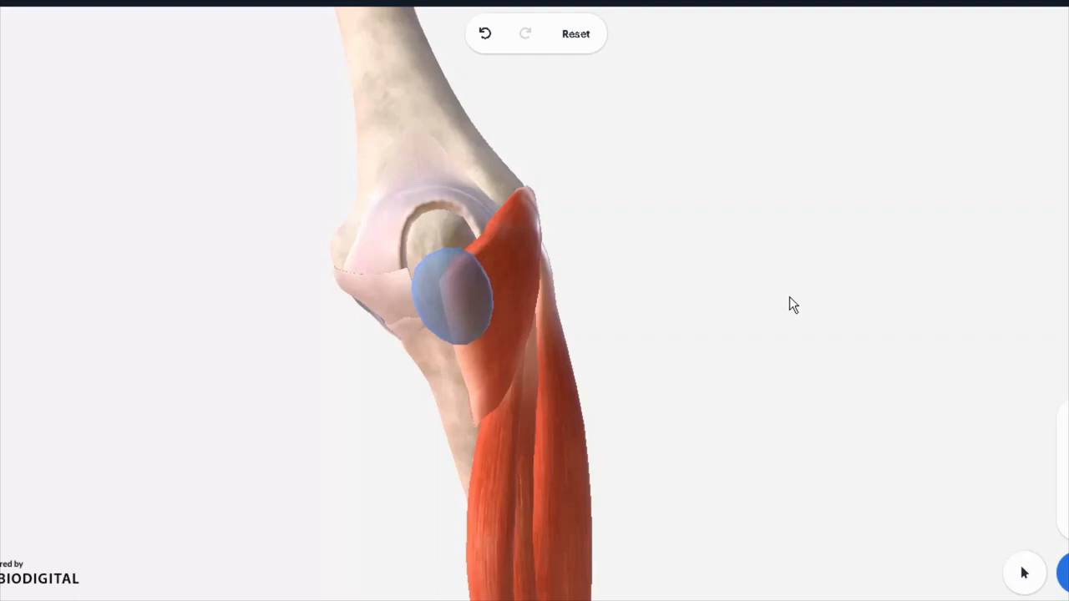
{"action": "left_click_drag", "start_coordinate": [793, 305], "coordinate": [534, 378]}
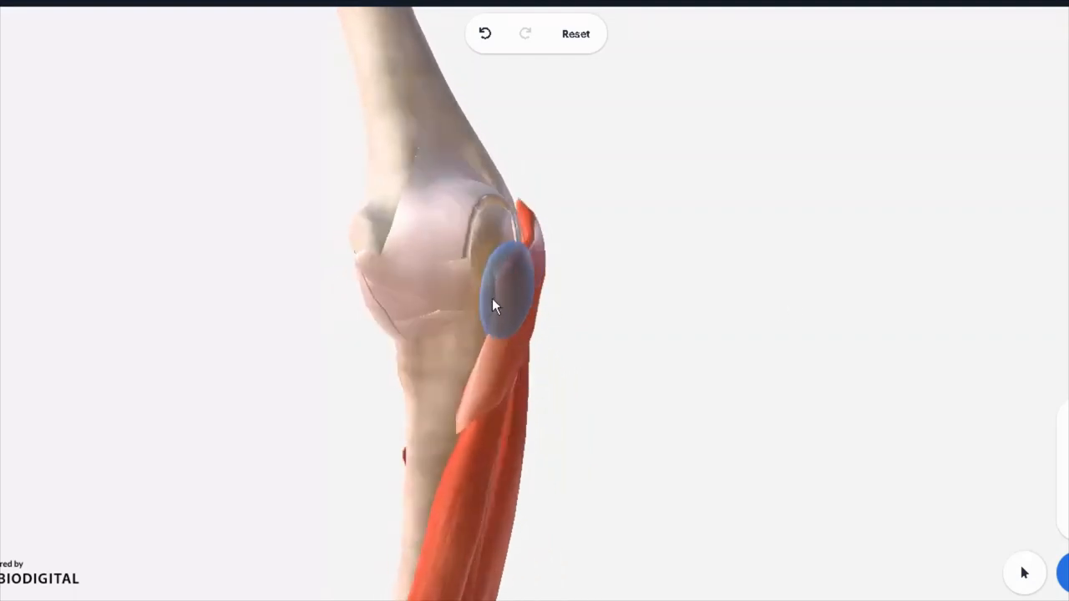
{"action": "right_click", "coordinate": [501, 300]}
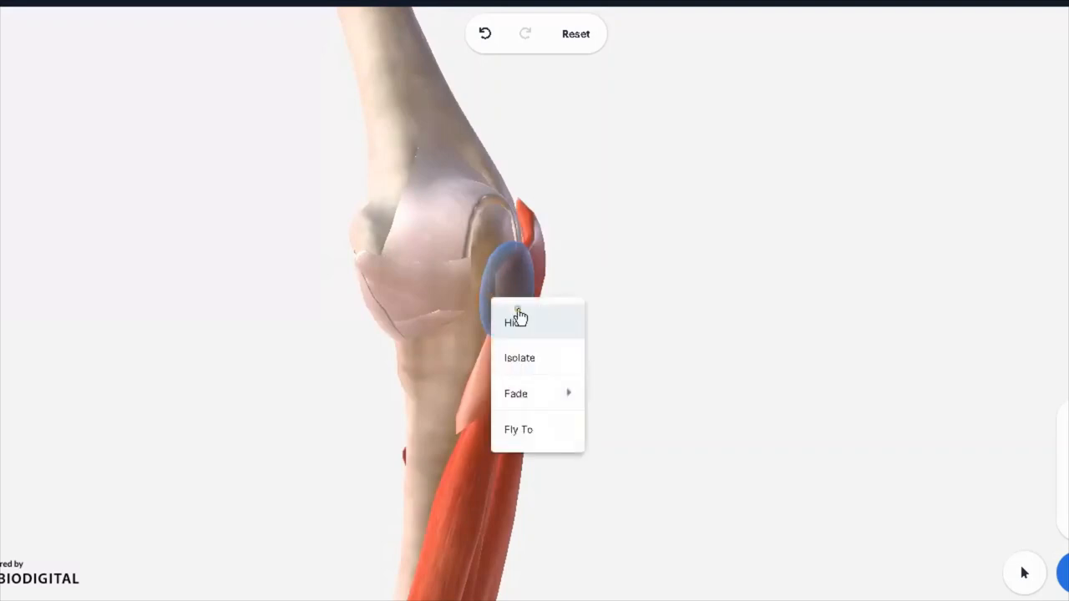
{"action": "left_click", "coordinate": [515, 323]}
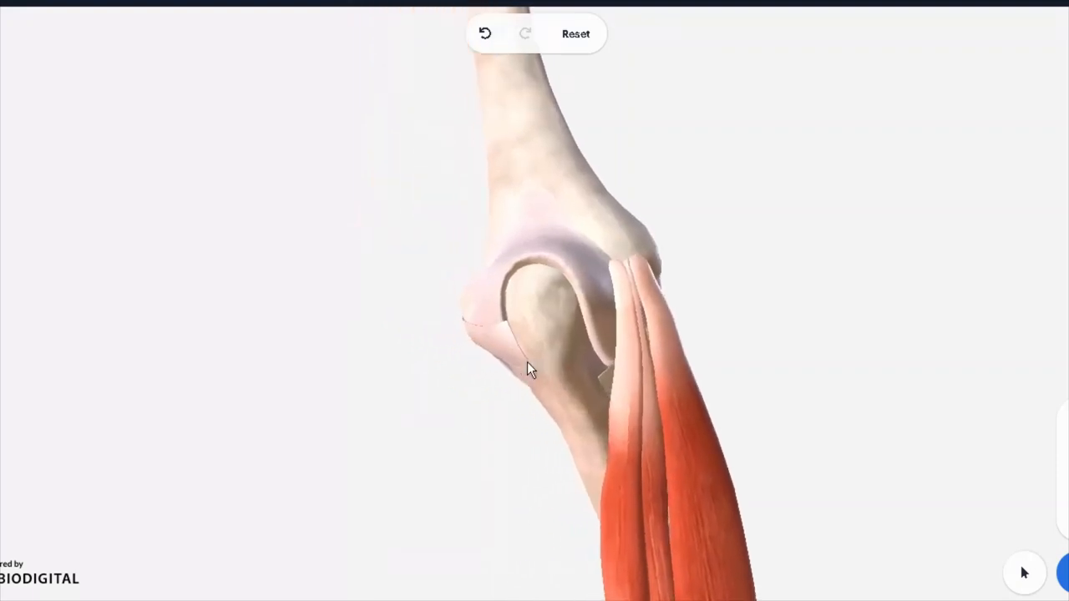
- Hide the extensor muscle over the elbow to expose the lateral ulnar collateral ligament
{"action": "left_click_drag", "start_coordinate": [532, 370], "coordinate": [579, 368]}
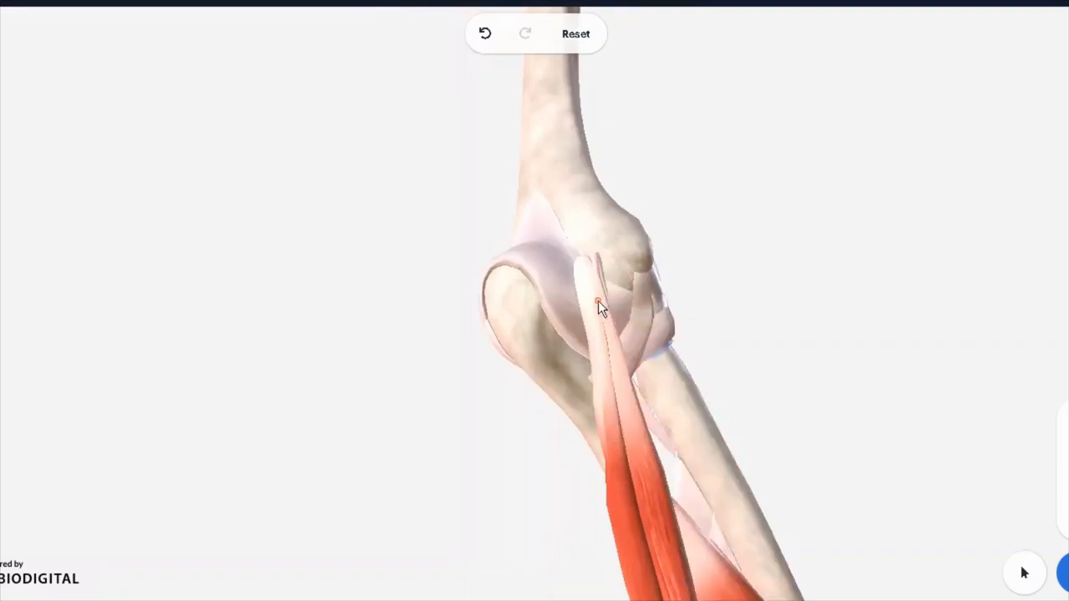
{"action": "right_click", "coordinate": [600, 305]}
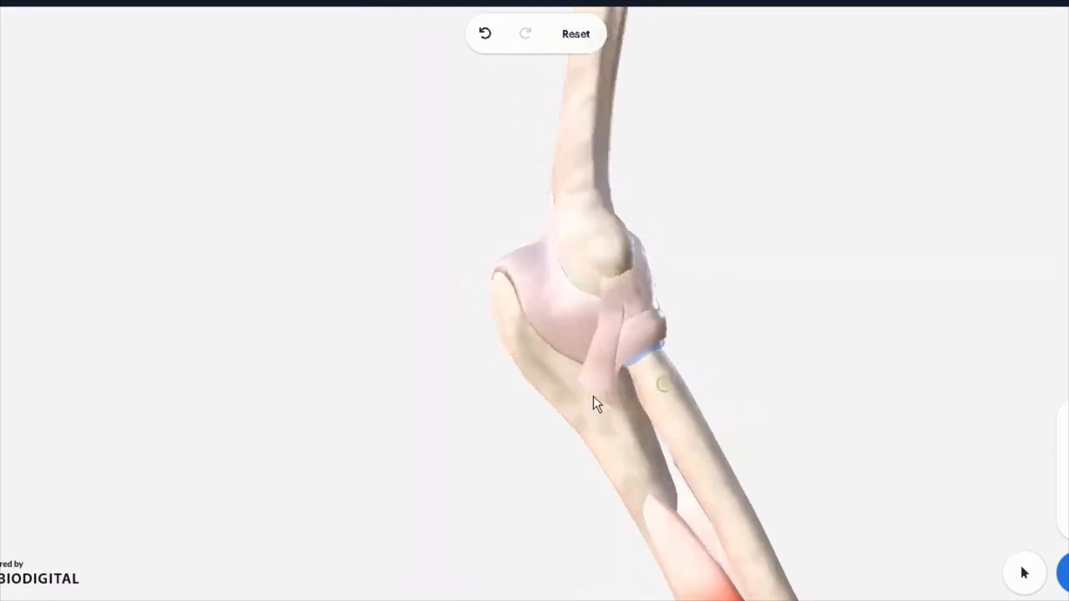
{"action": "left_click_drag", "start_coordinate": [597, 403], "coordinate": [564, 355]}
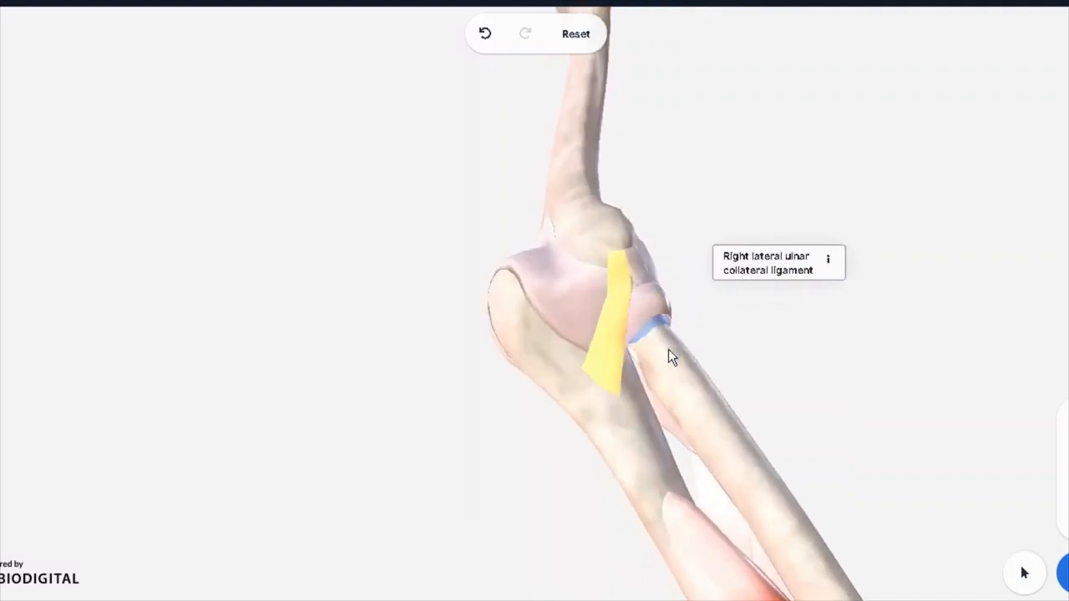
- Turn the elbow to its other side and select the radial collateral ligament
{"action": "left_click_drag", "start_coordinate": [672, 355], "coordinate": [609, 397]}
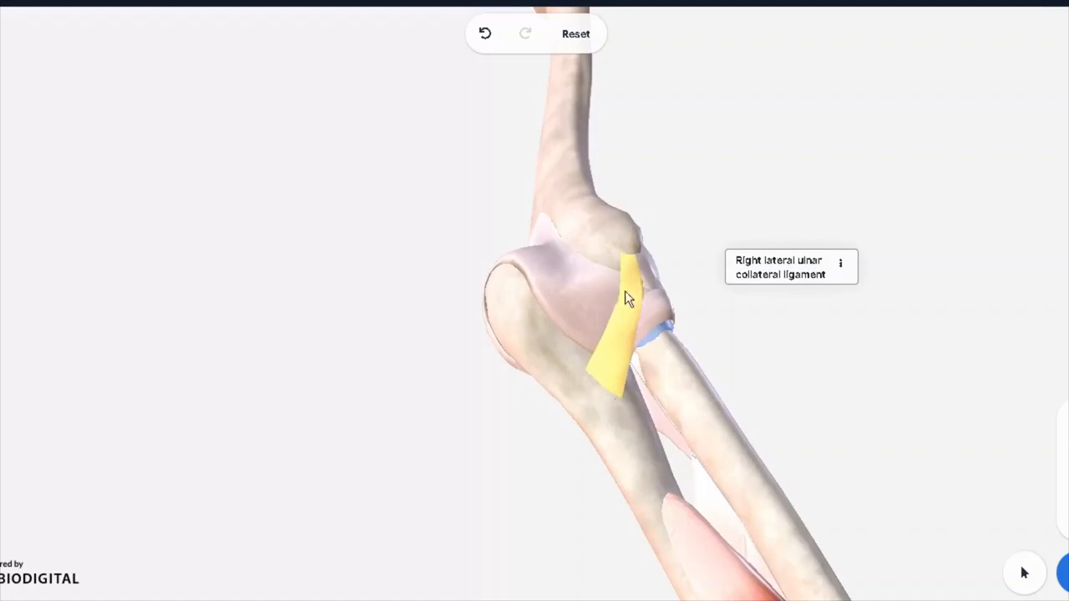
{"action": "left_click_drag", "start_coordinate": [629, 298], "coordinate": [588, 305]}
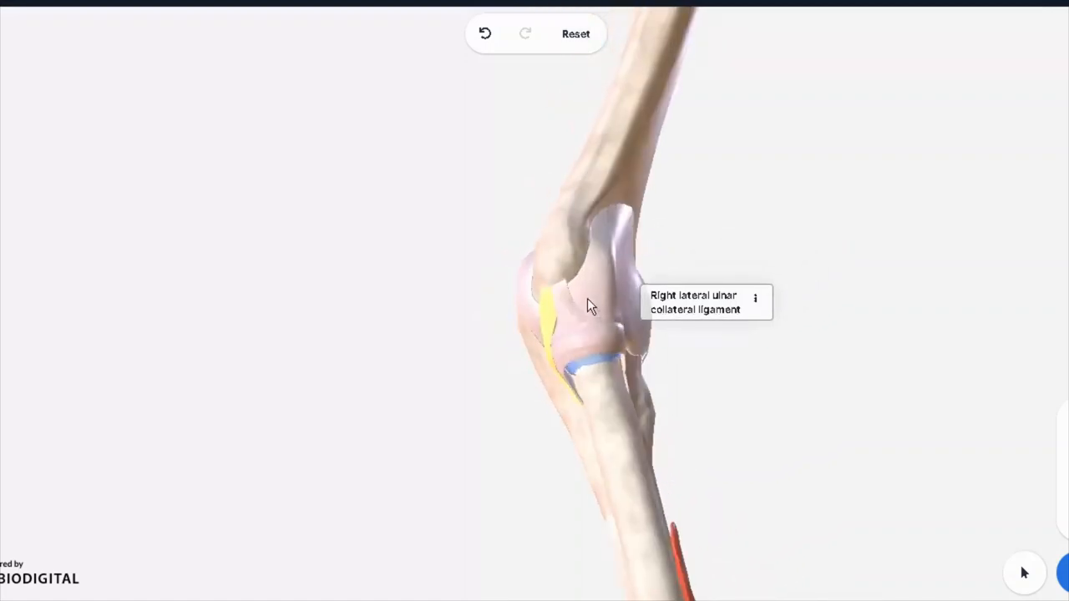
{"action": "mouse_move", "coordinate": [566, 316]}
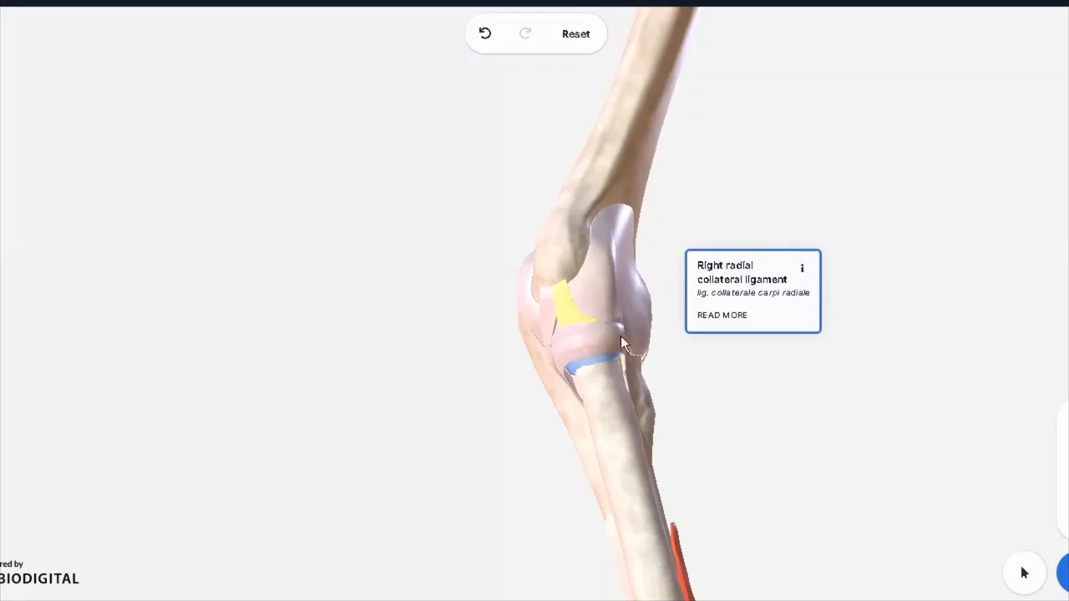
{"action": "left_click", "coordinate": [584, 355]}
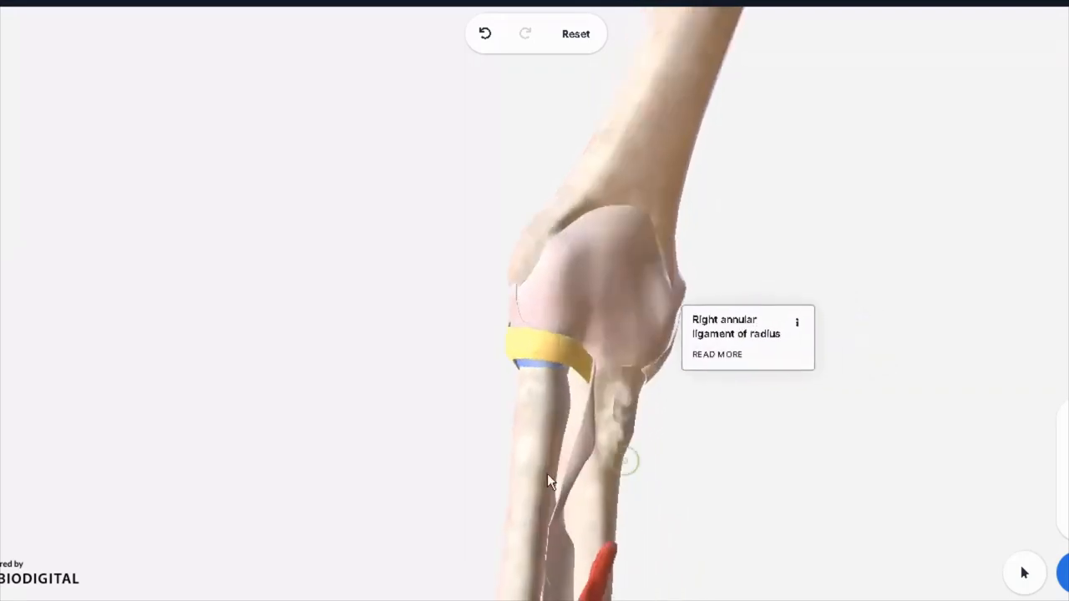
- Orbit around the labeled annular ligament of radius, viewing it from below and the front
{"action": "left_click_drag", "start_coordinate": [550, 480], "coordinate": [526, 361]}
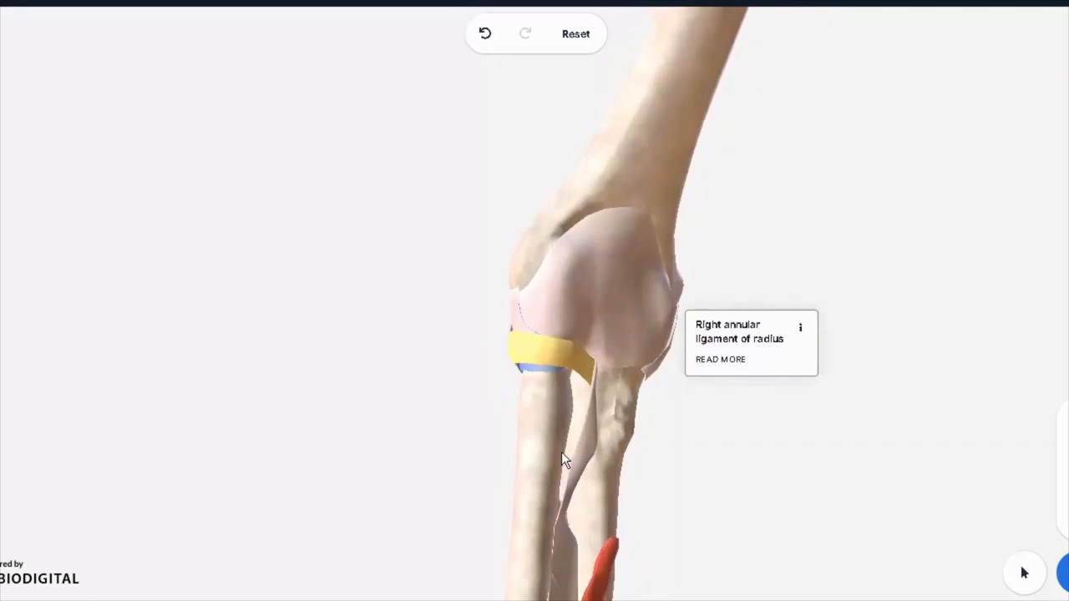
{"action": "mouse_move", "coordinate": [589, 474]}
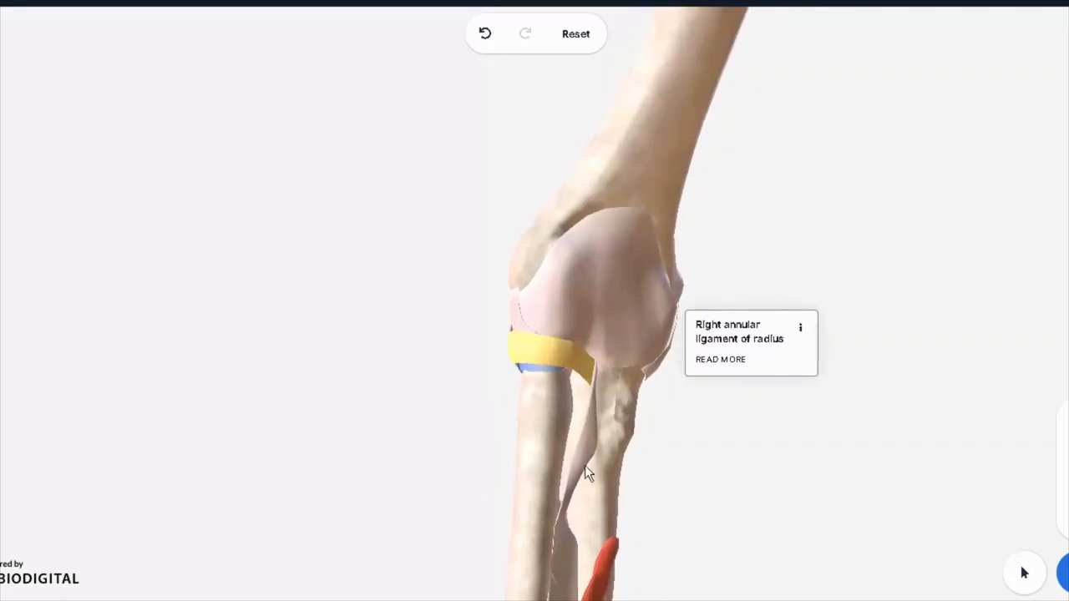
{"action": "left_click_drag", "start_coordinate": [588, 476], "coordinate": [629, 398]}
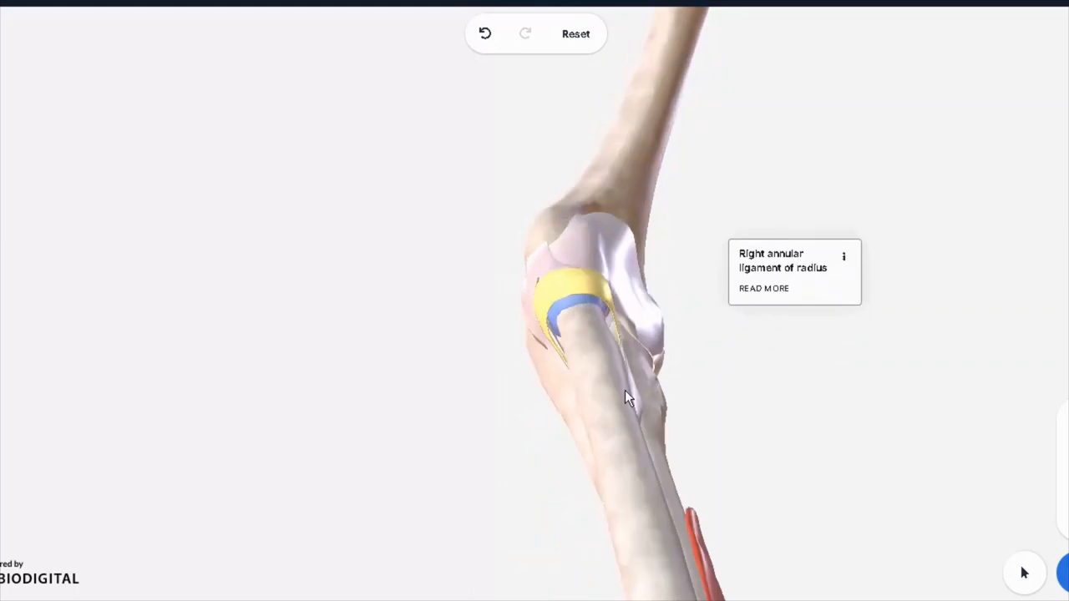
{"action": "left_click_drag", "start_coordinate": [628, 398], "coordinate": [493, 414]}
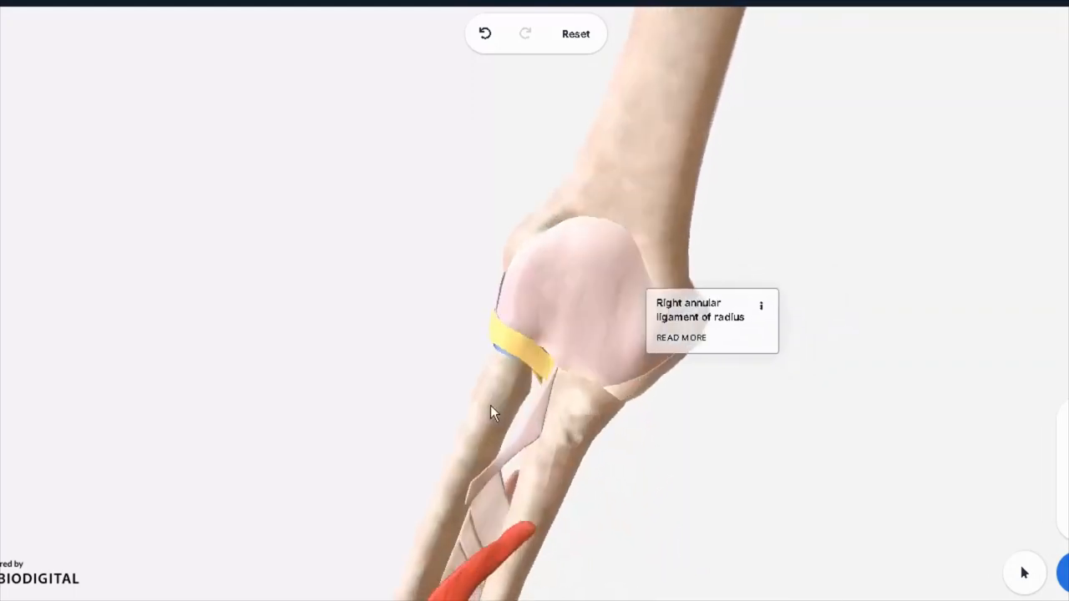